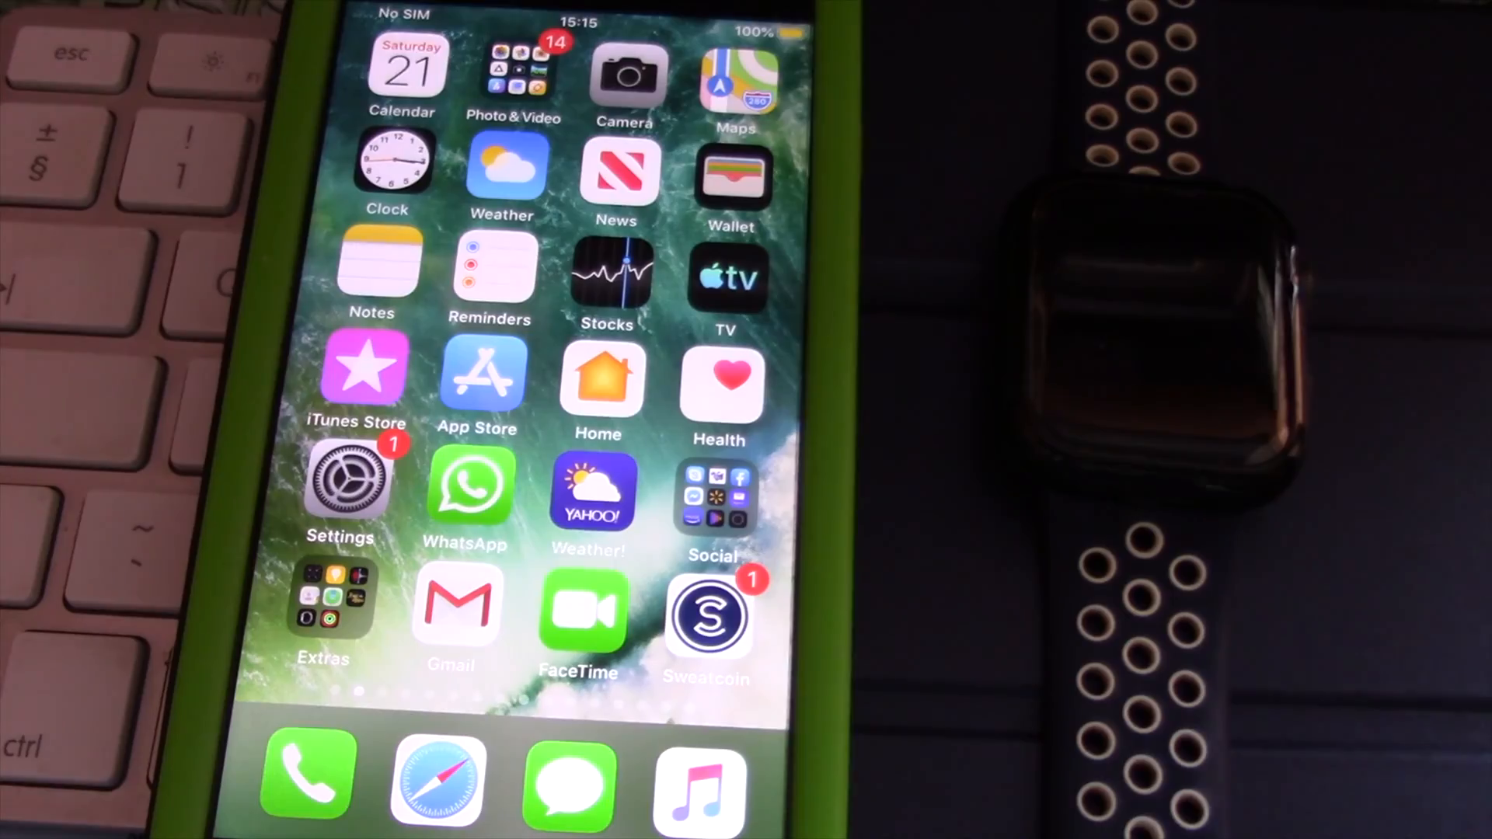
# Open the Extras folder on the home screen to reveal the Watch app
pyautogui.scroll(3)
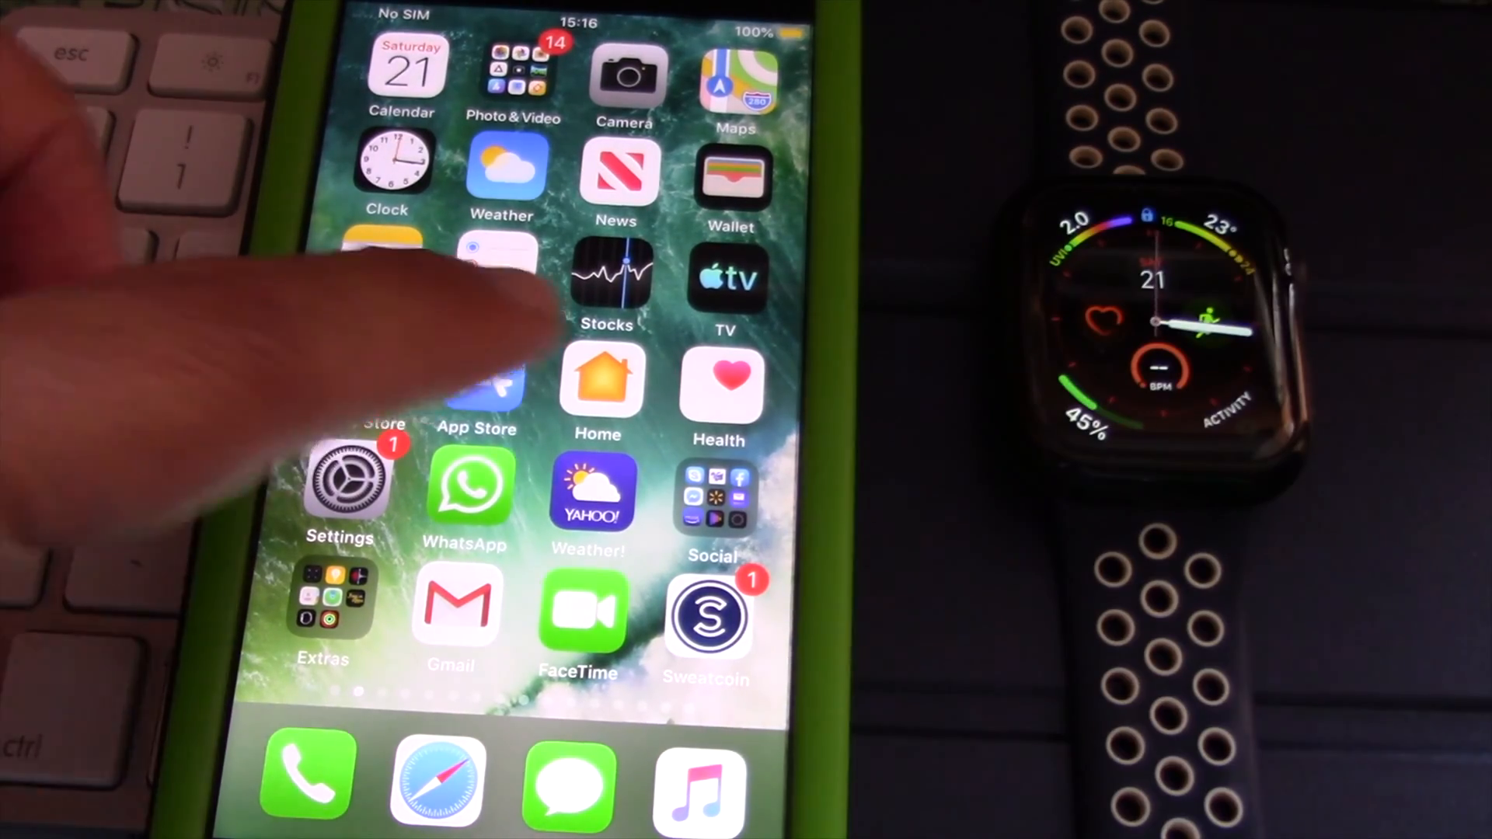
pyautogui.click(323, 609)
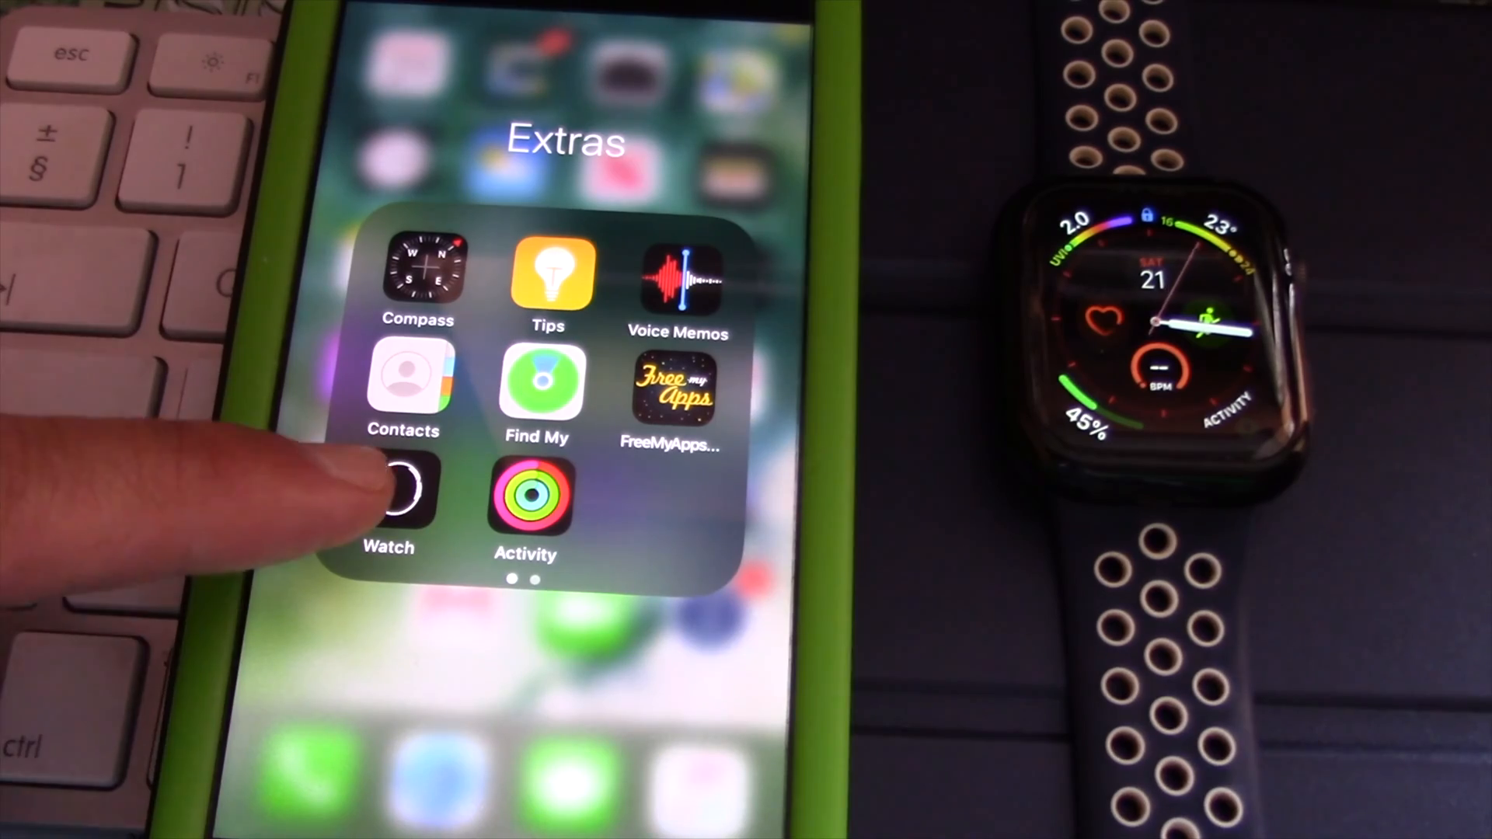